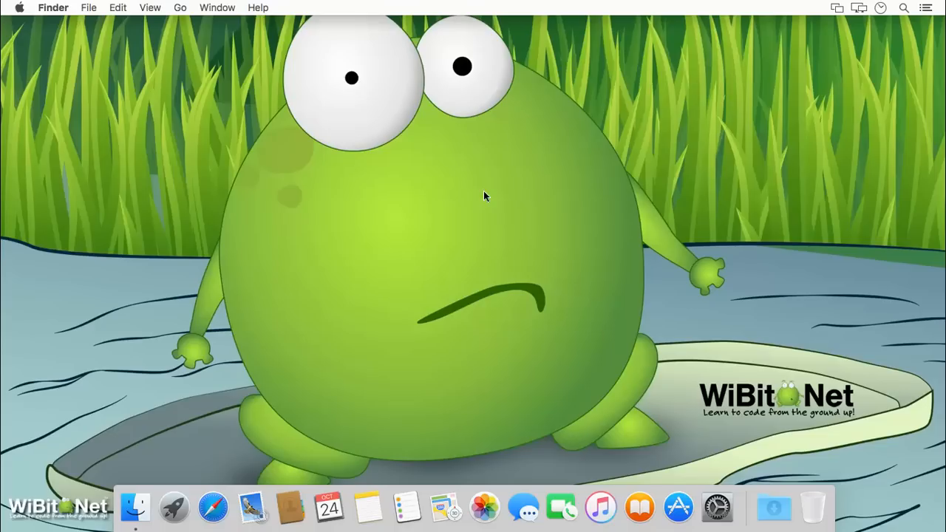
{"action": "mouse_move", "coordinate": [887, 22]}
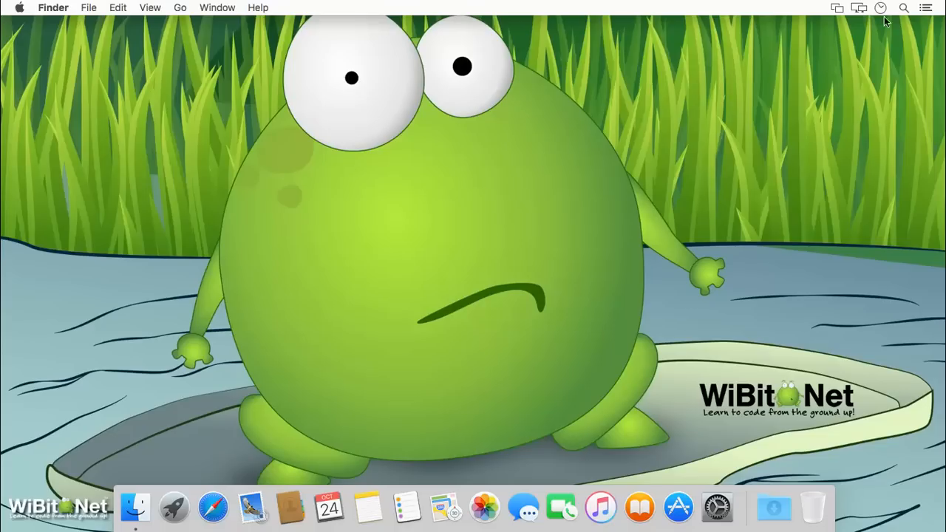
{"action": "mouse_move", "coordinate": [612, 216]}
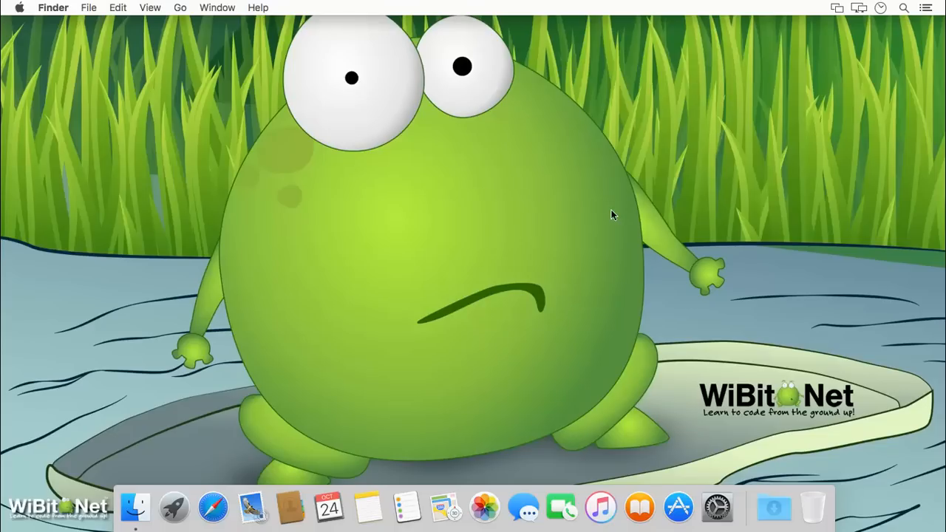
{"action": "mouse_move", "coordinate": [541, 199]}
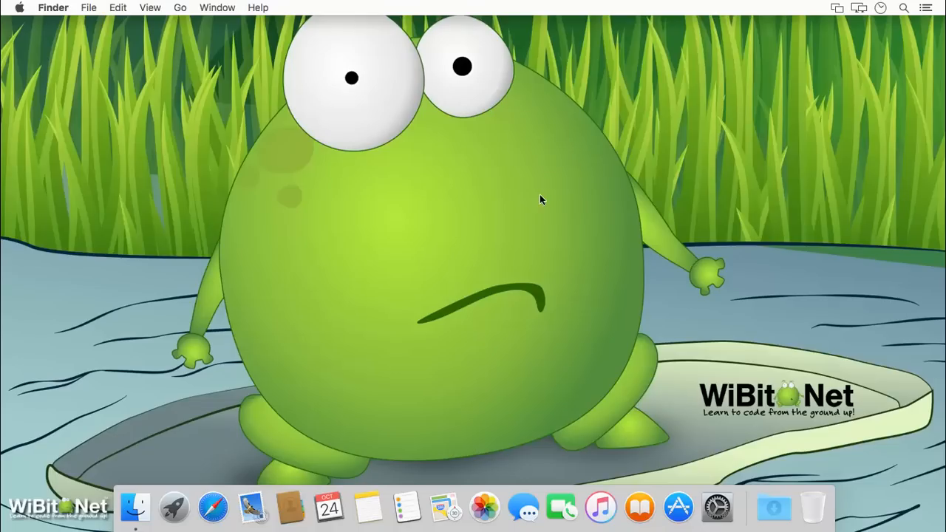
{"action": "mouse_move", "coordinate": [495, 195]}
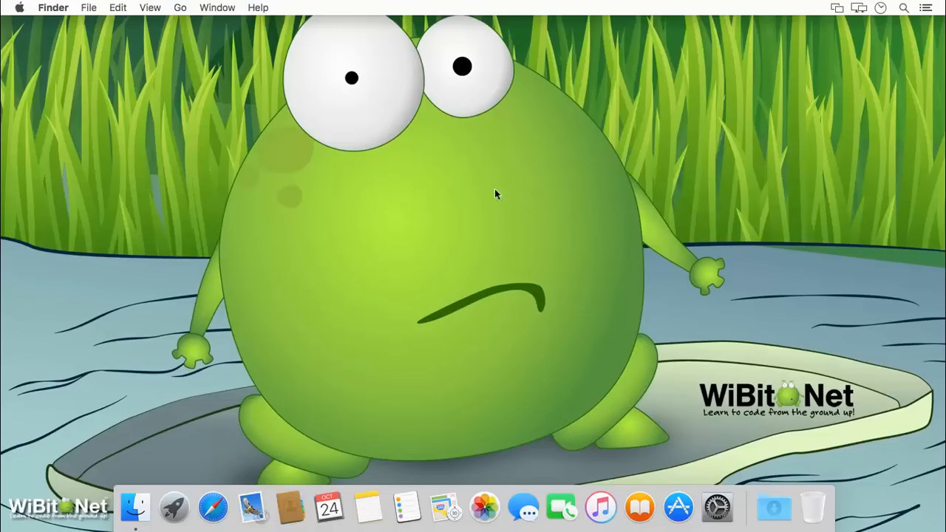
{"action": "mouse_move", "coordinate": [470, 171]}
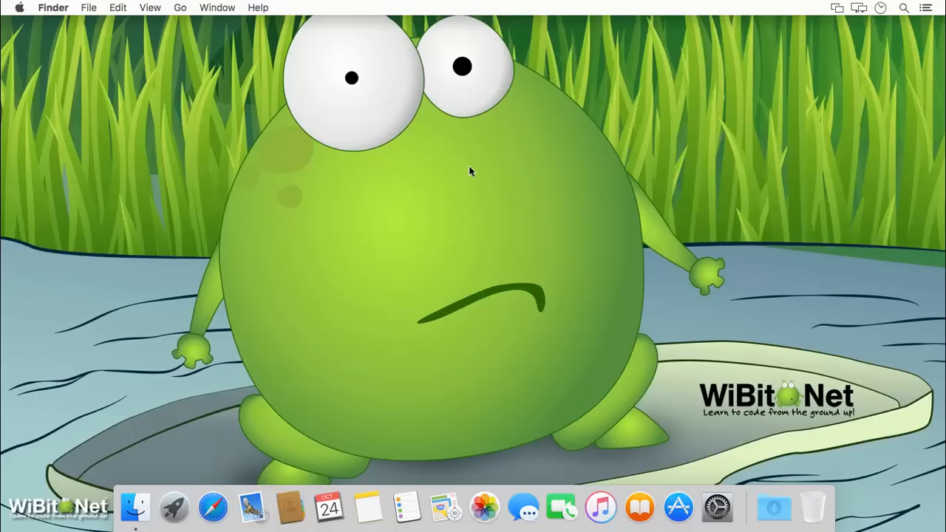
{"action": "mouse_move", "coordinate": [473, 219]}
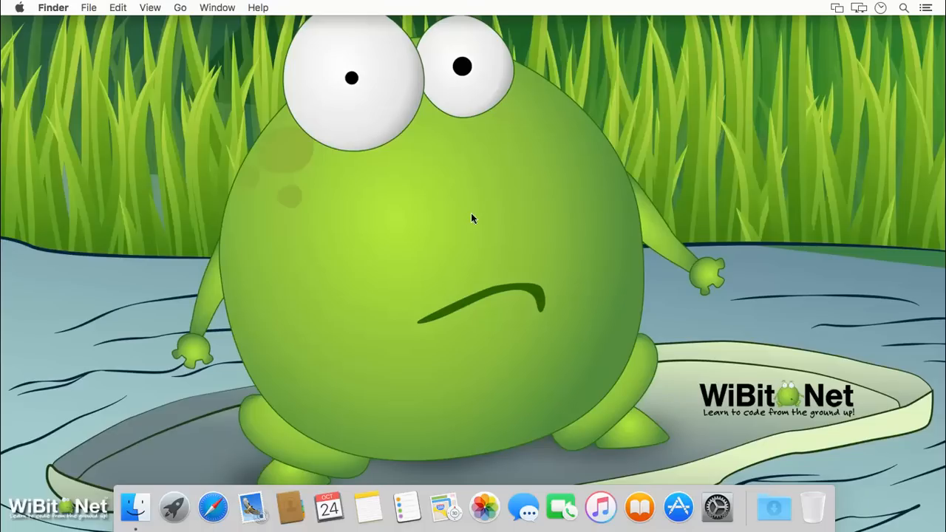
{"action": "mouse_move", "coordinate": [580, 228]}
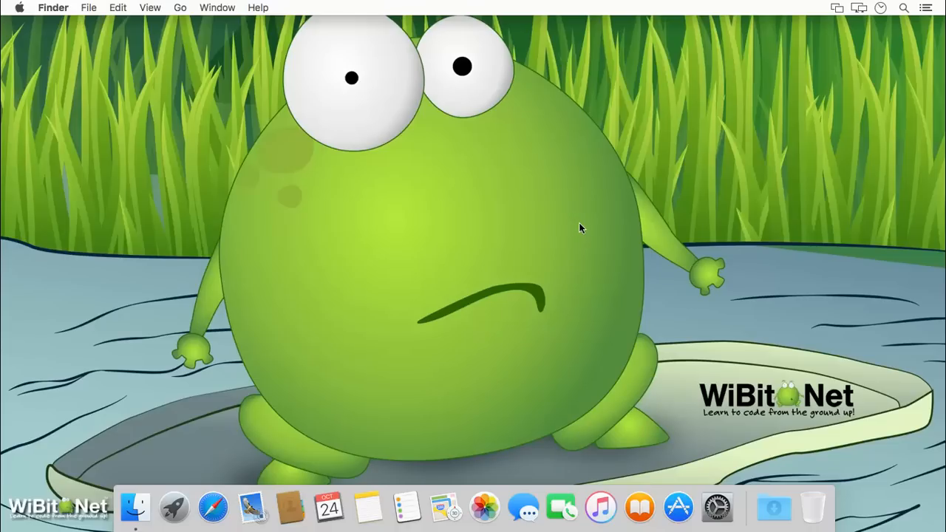
{"action": "mouse_move", "coordinate": [429, 165]}
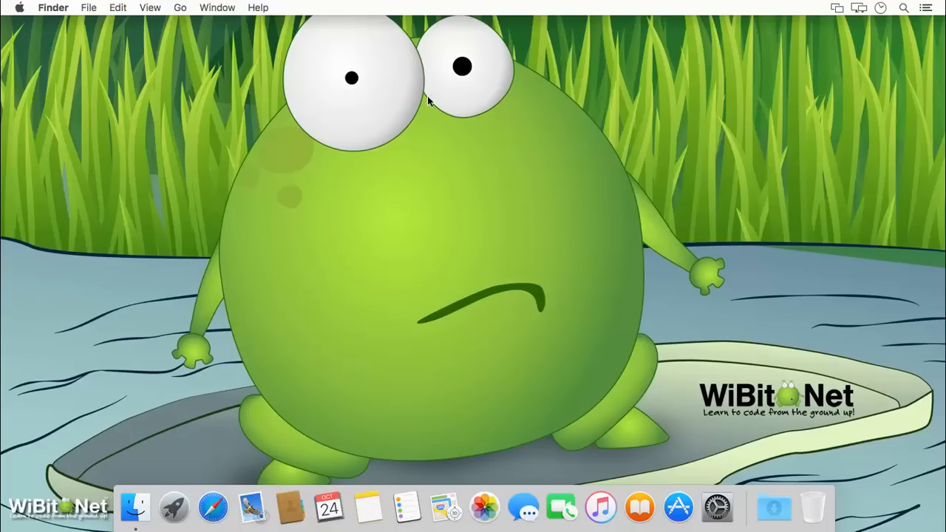
{"action": "mouse_move", "coordinate": [495, 228]}
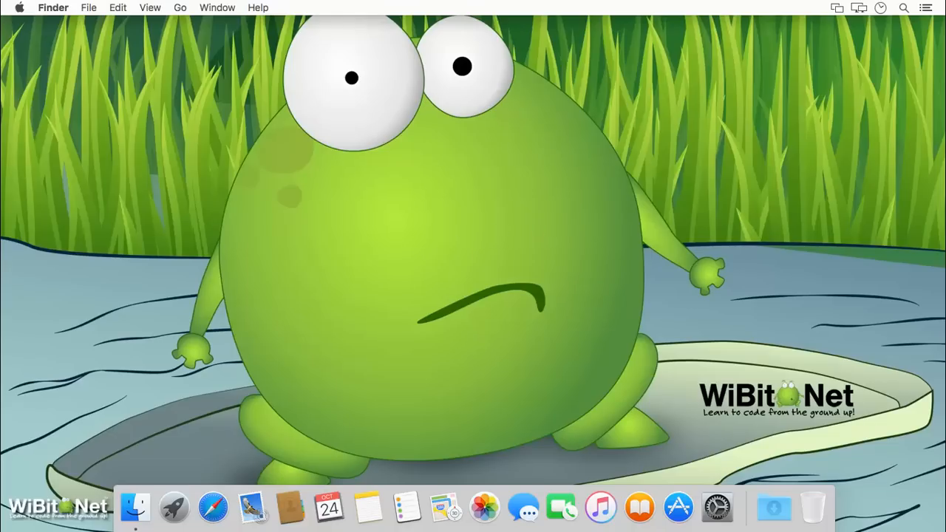
{"action": "mouse_move", "coordinate": [478, 204]}
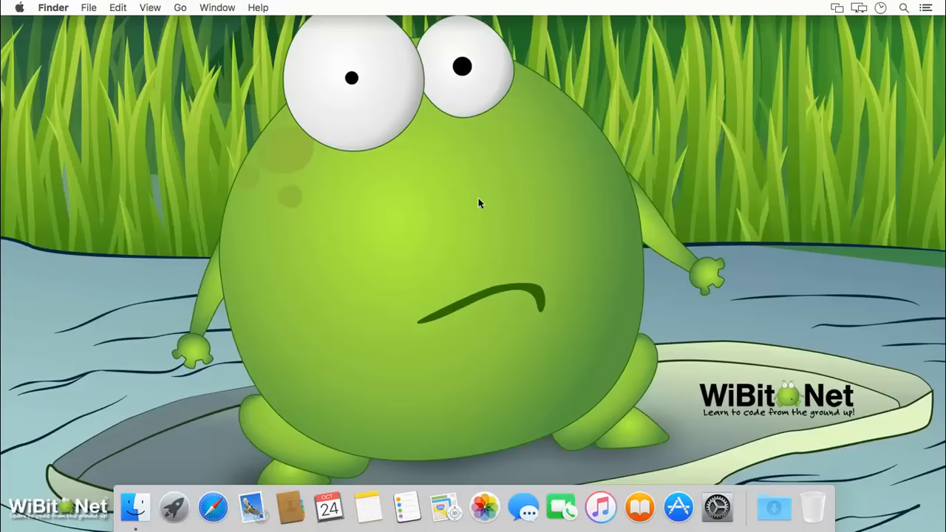
{"action": "mouse_move", "coordinate": [476, 201]}
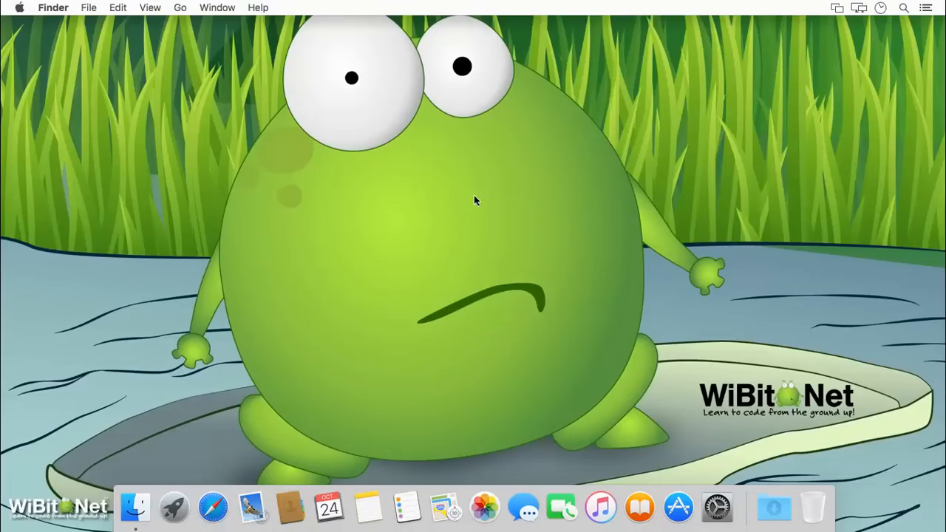
{"action": "mouse_move", "coordinate": [508, 200]}
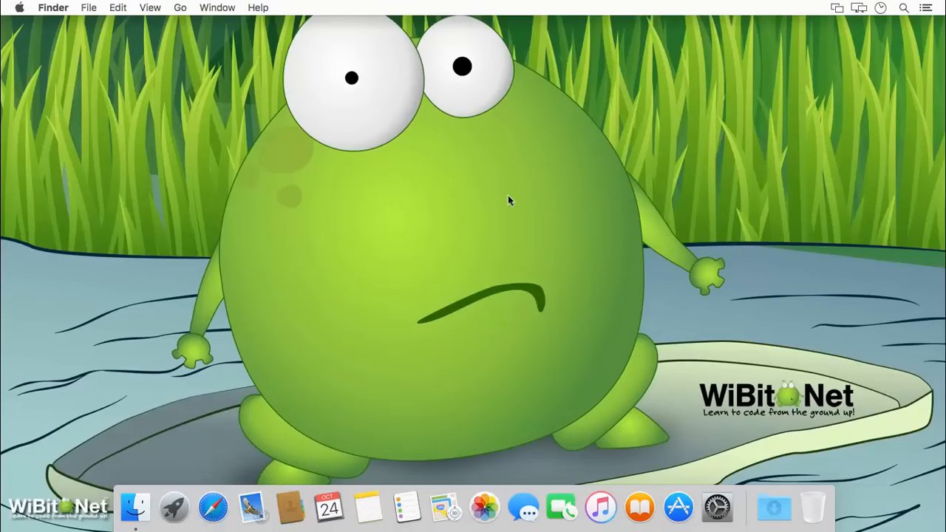
{"action": "mouse_move", "coordinate": [559, 160]}
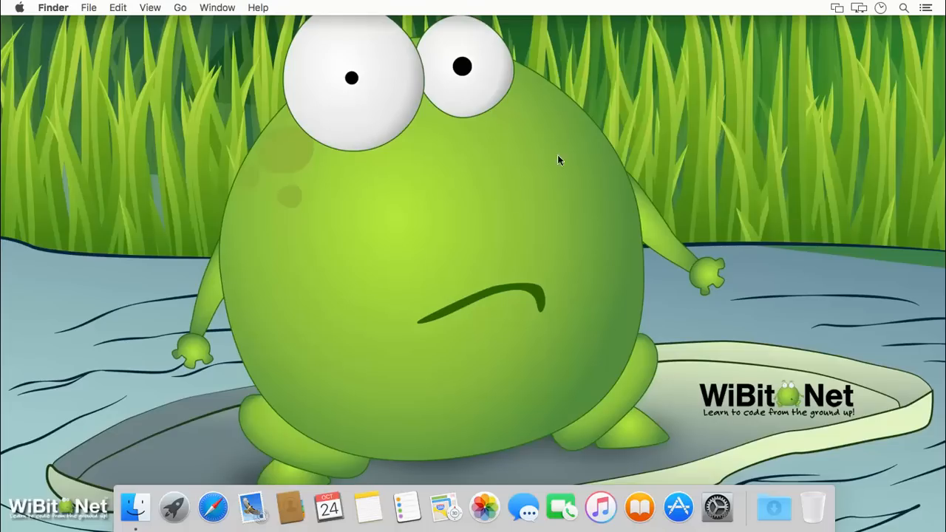
{"action": "mouse_move", "coordinate": [402, 147]}
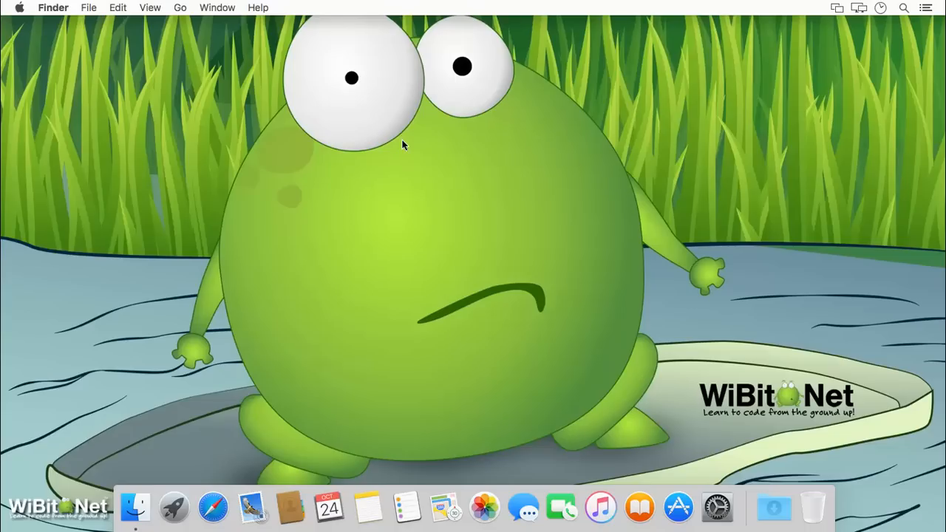
{"action": "mouse_move", "coordinate": [355, 219]}
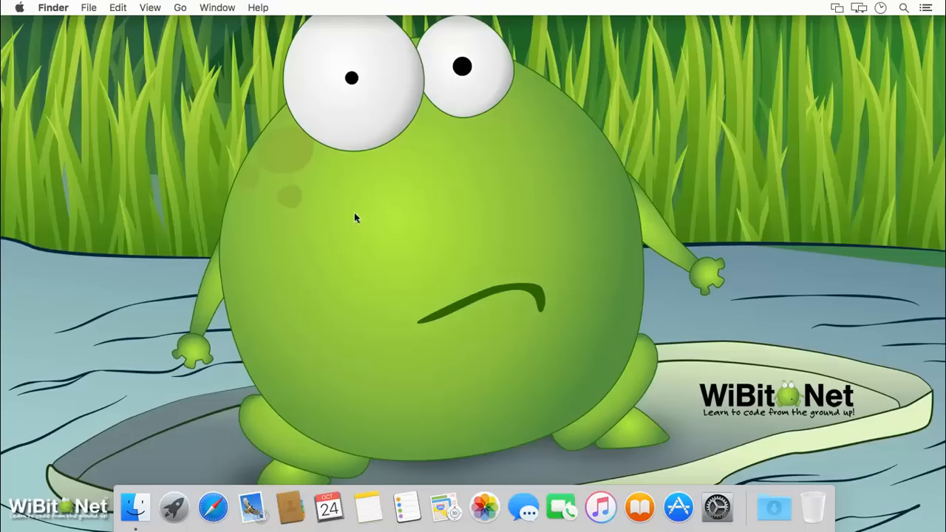
{"action": "mouse_move", "coordinate": [887, 18]}
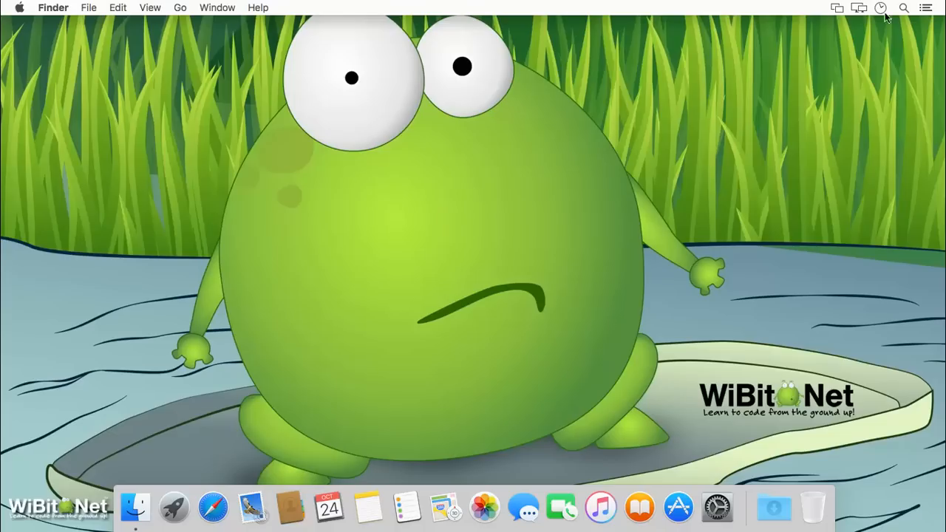
- Launch Disk Utility and select the whole 257.7 GB SATA disk to see its details
{"action": "left_click", "coordinate": [903, 8]}
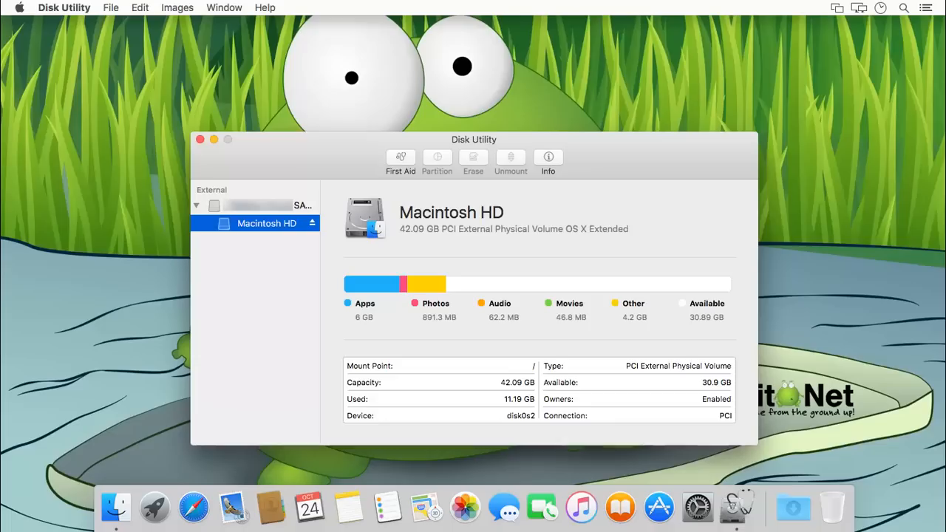
{"action": "mouse_move", "coordinate": [494, 296]}
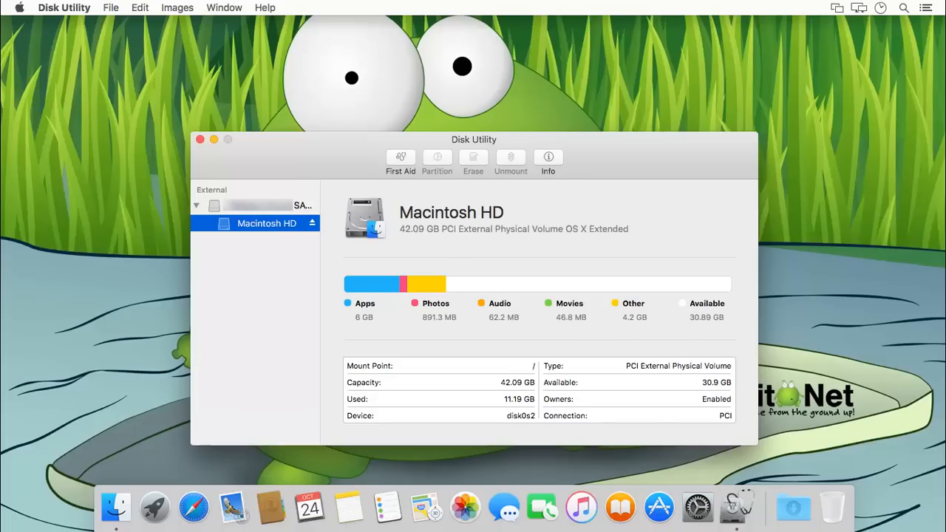
{"action": "left_click", "coordinate": [254, 205]}
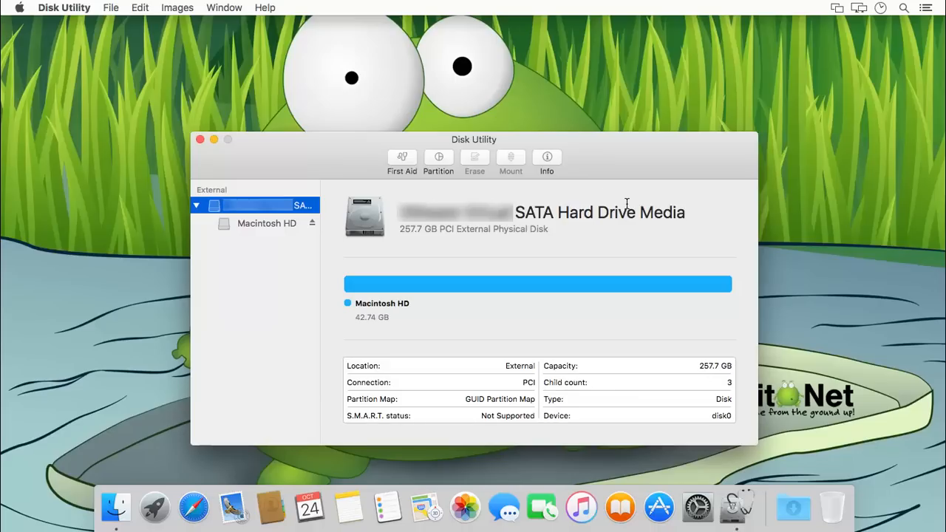
{"action": "mouse_move", "coordinate": [517, 146]}
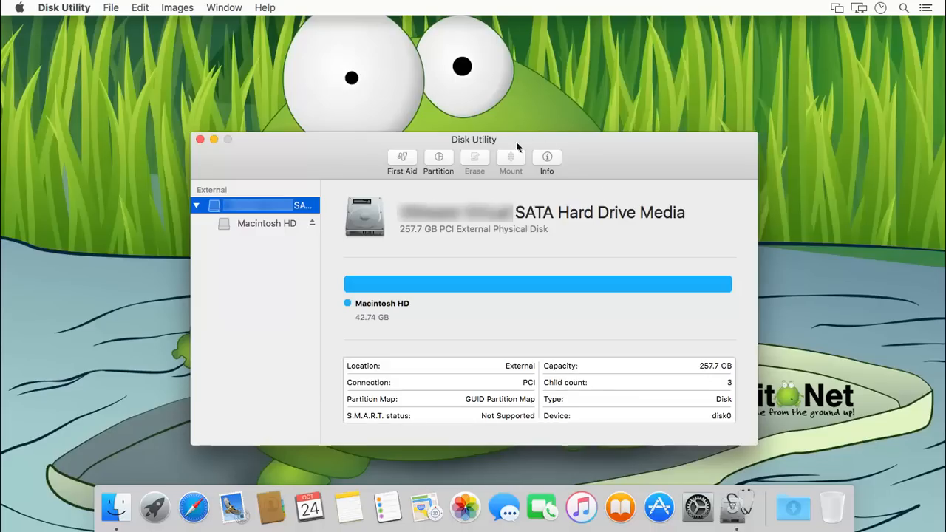
{"action": "mouse_move", "coordinate": [195, 92]}
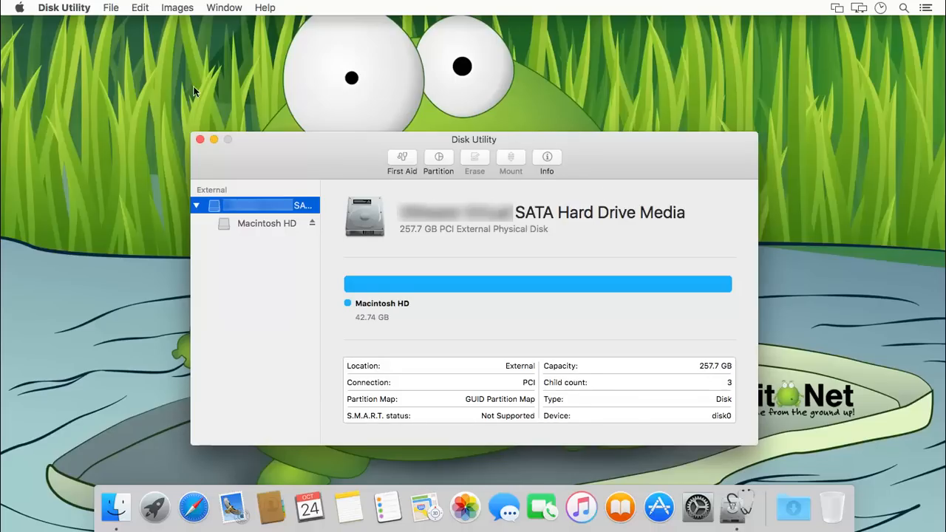
{"action": "left_click_drag", "start_coordinate": [473, 139], "coordinate": [472, 109]}
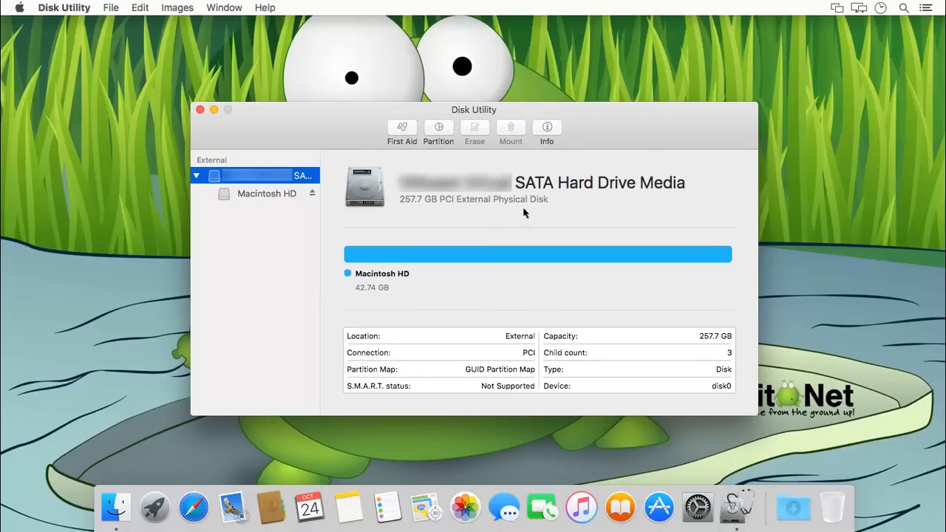
{"action": "mouse_move", "coordinate": [420, 154]}
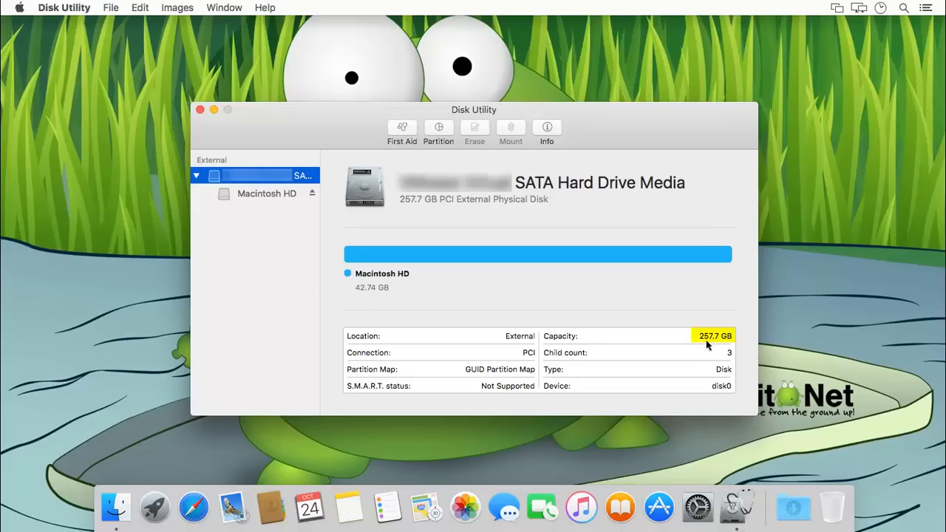
{"action": "mouse_move", "coordinate": [708, 344]}
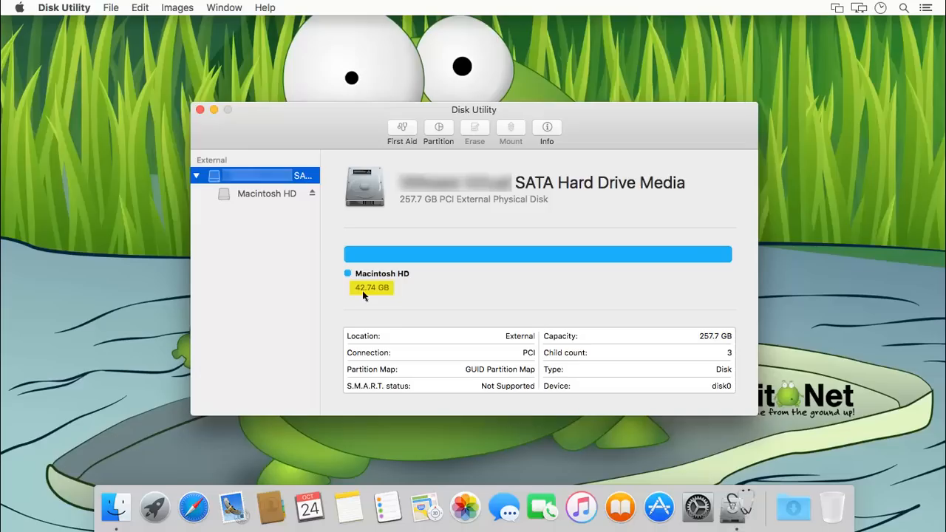
{"action": "mouse_move", "coordinate": [390, 297]}
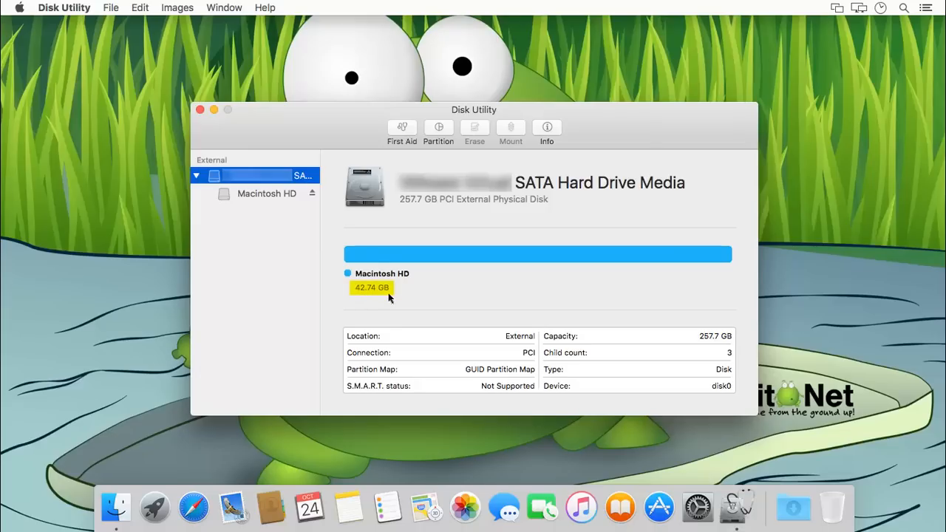
- Review the 42.74 GB Macintosh HD volume's usage, then return to the whole disk
{"action": "left_click", "coordinate": [266, 192]}
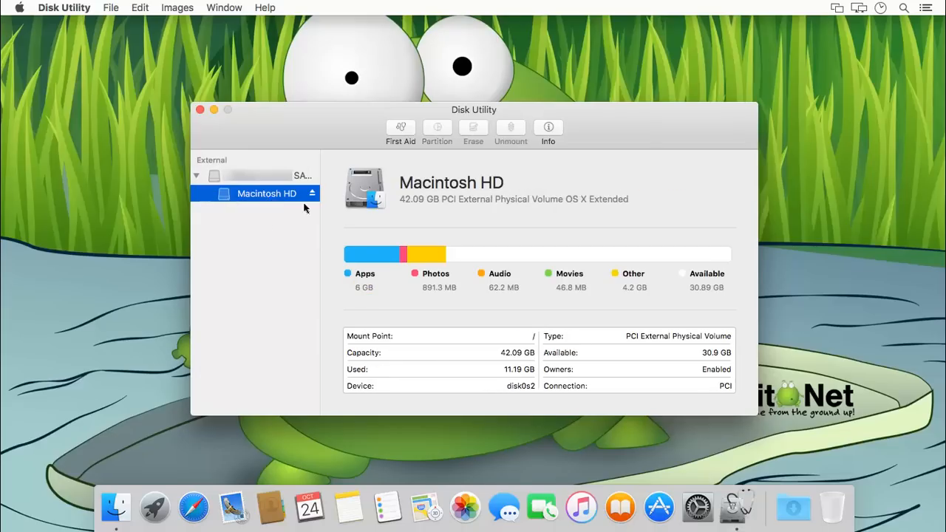
{"action": "mouse_move", "coordinate": [429, 140]}
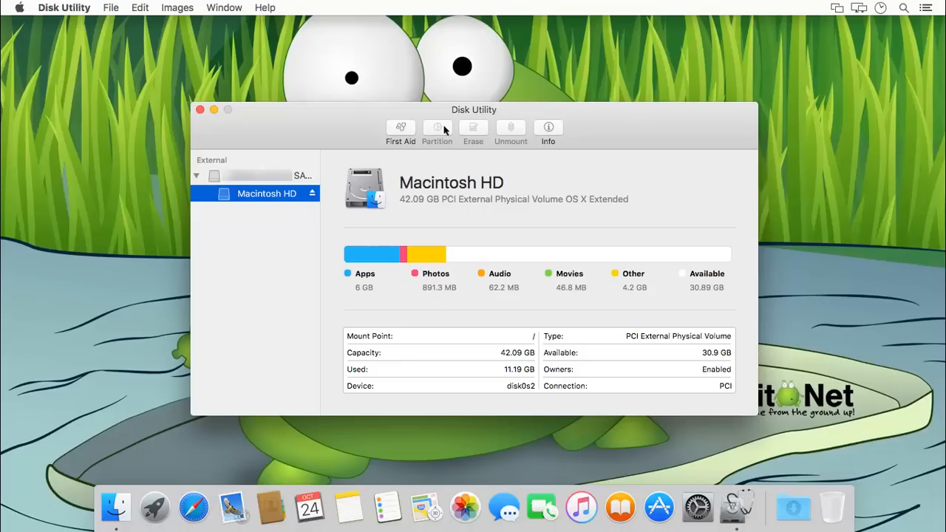
{"action": "left_click", "coordinate": [266, 174]}
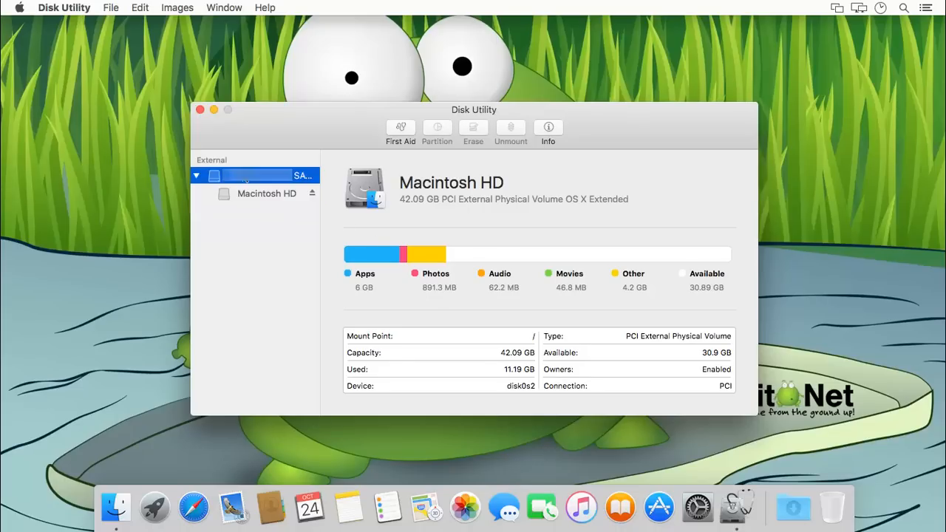
{"action": "left_click", "coordinate": [437, 132]}
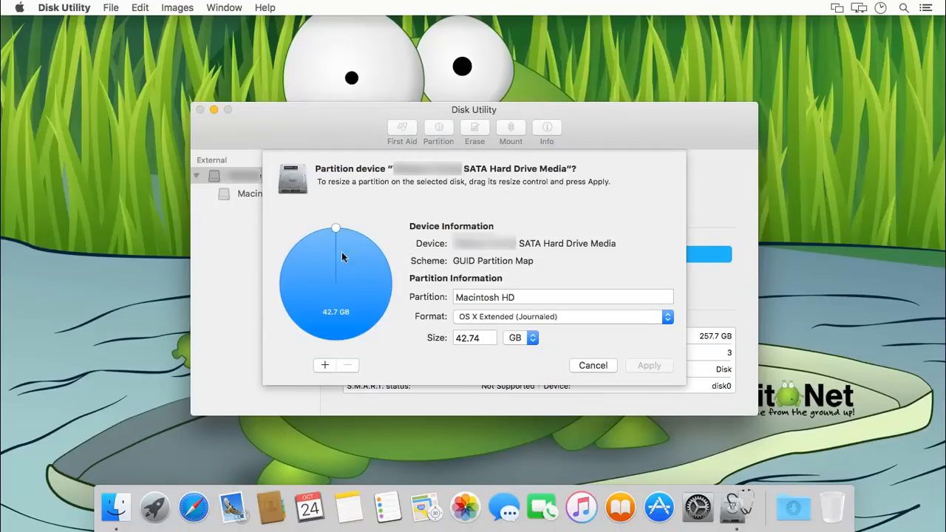
{"action": "mouse_move", "coordinate": [328, 325]}
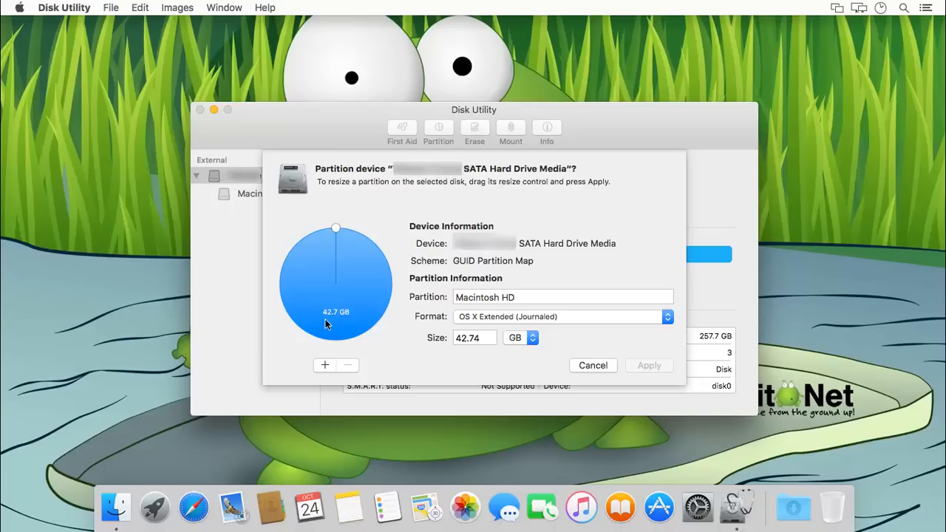
{"action": "mouse_move", "coordinate": [484, 348]}
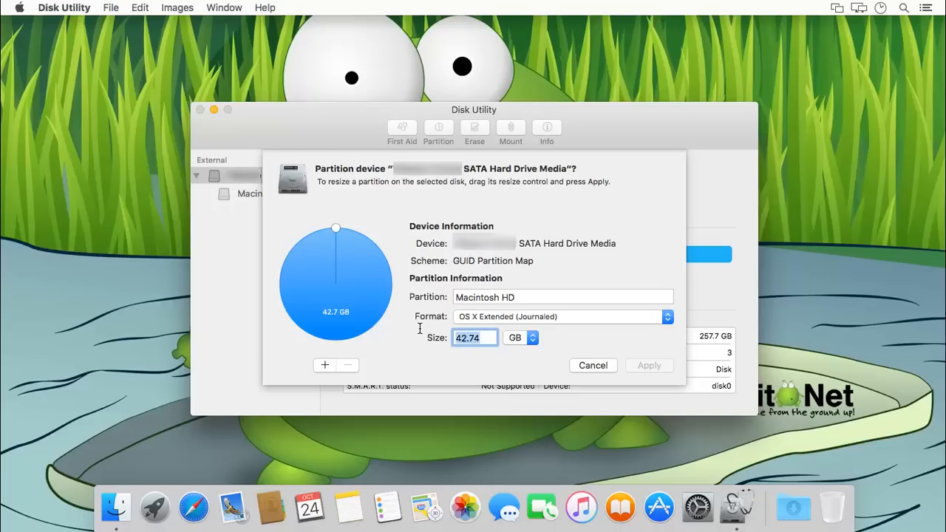
{"action": "type", "text": "240"}
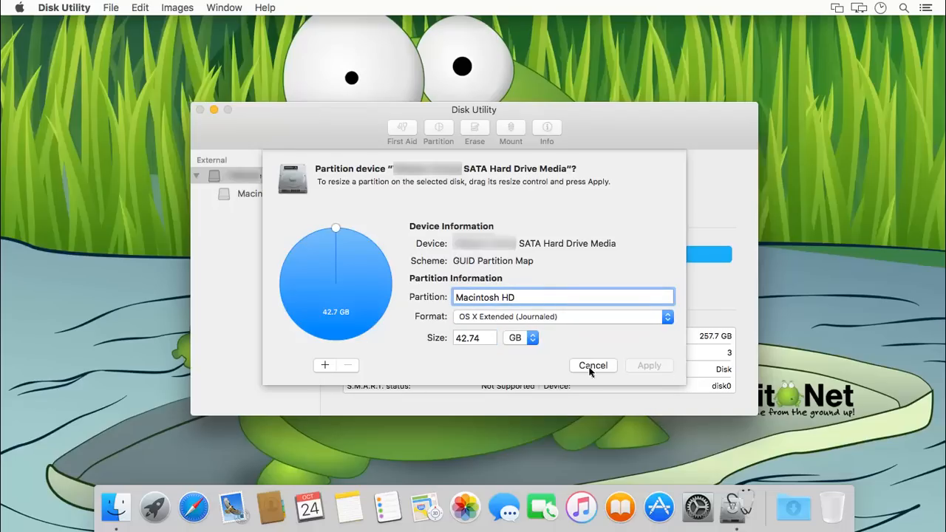
{"action": "left_click", "coordinate": [592, 365]}
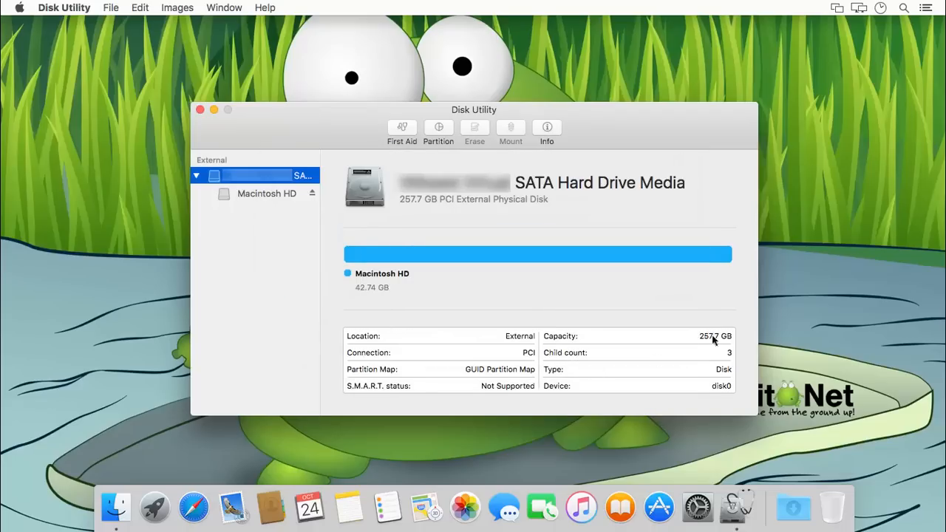
{"action": "mouse_move", "coordinate": [200, 109]}
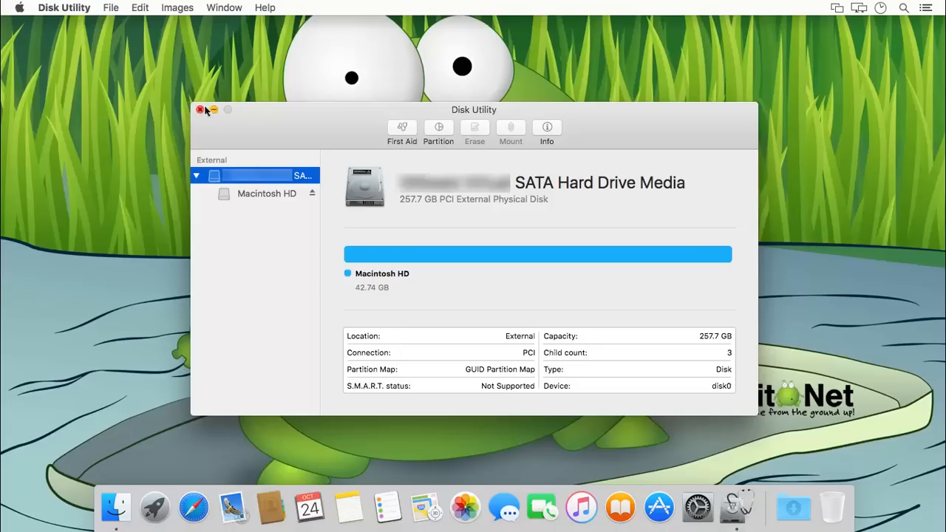
{"action": "mouse_move", "coordinate": [514, 133]}
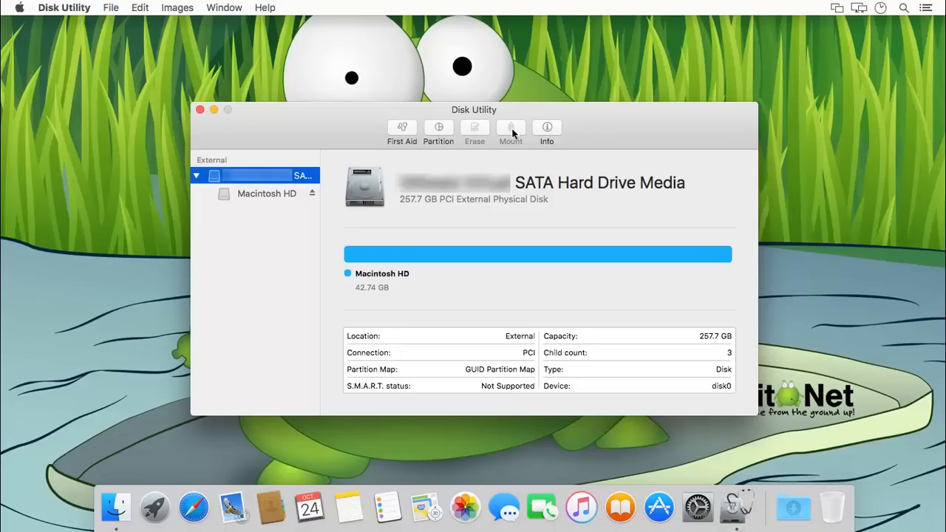
{"action": "mouse_move", "coordinate": [261, 199]}
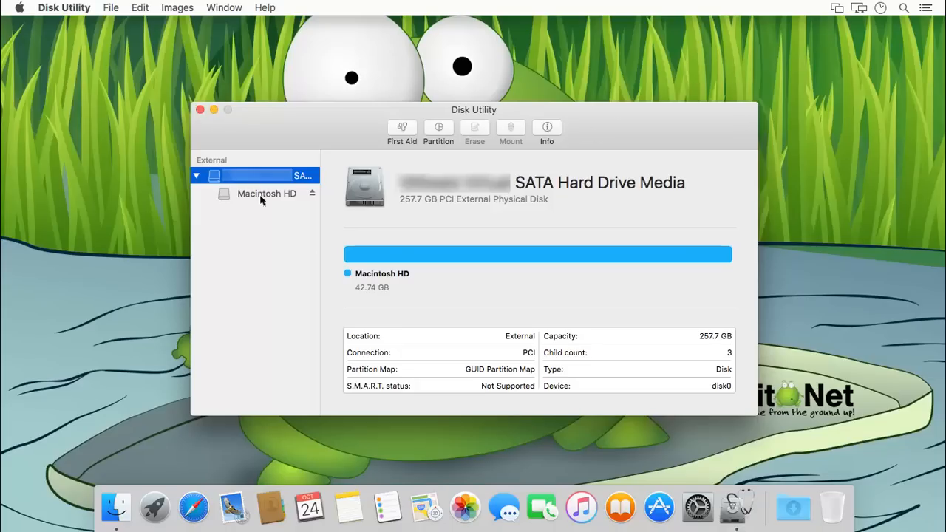
{"action": "mouse_move", "coordinate": [425, 212]}
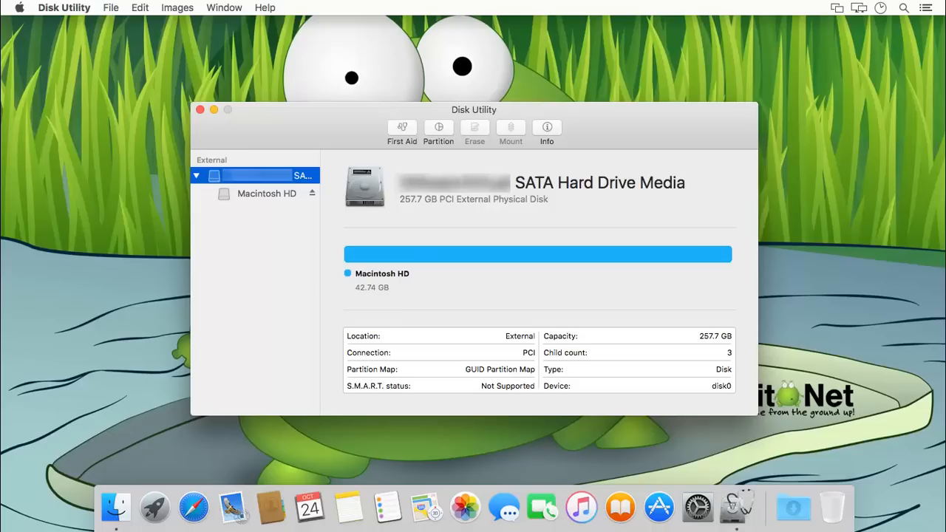
{"action": "mouse_move", "coordinate": [414, 317]}
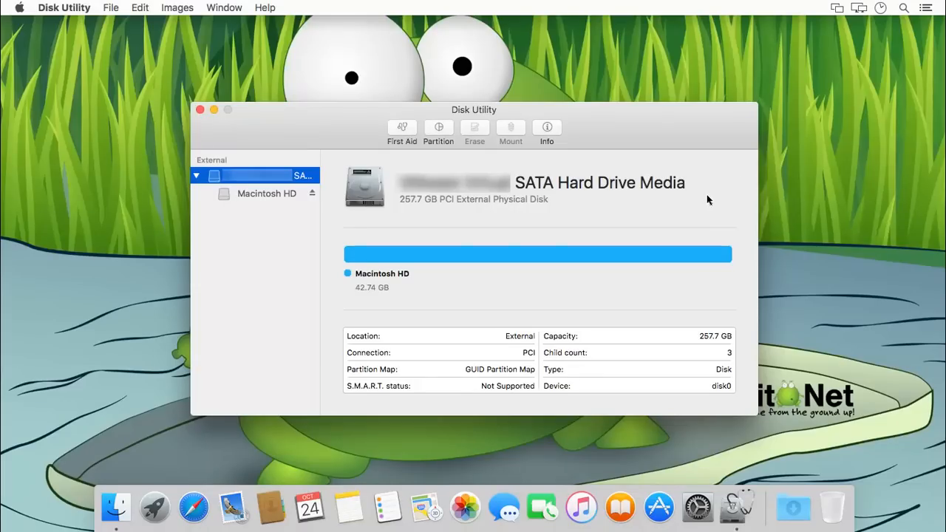
{"action": "mouse_move", "coordinate": [701, 198]}
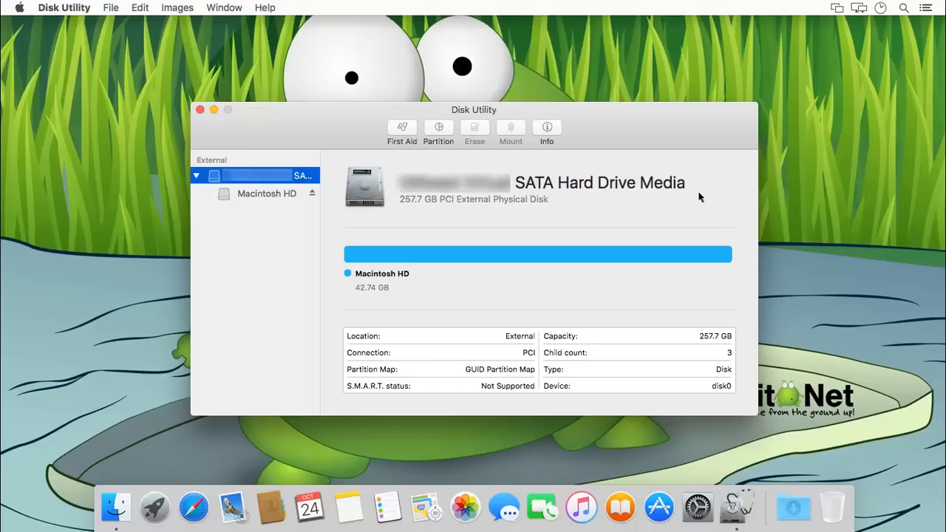
- Quit Disk Utility, leaving the Finder desktop showing
{"action": "left_click", "coordinate": [201, 109]}
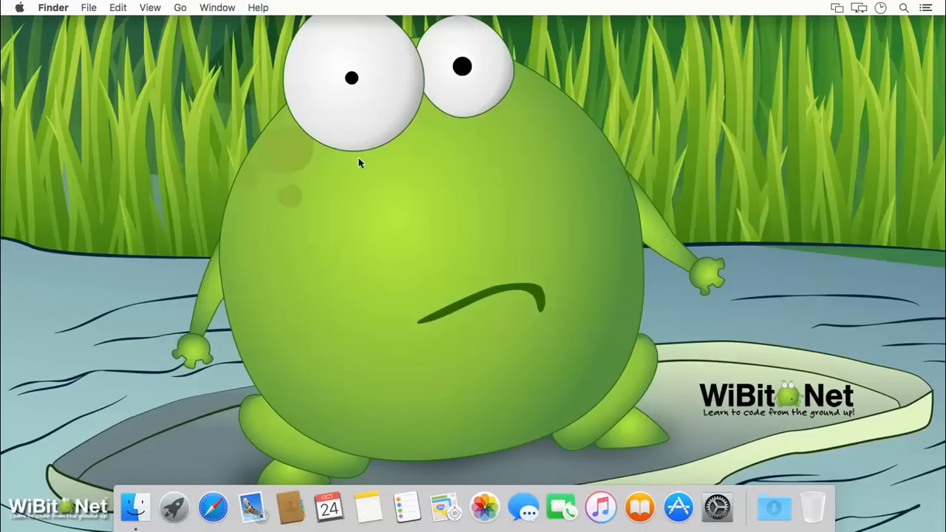
{"action": "mouse_move", "coordinate": [494, 219]}
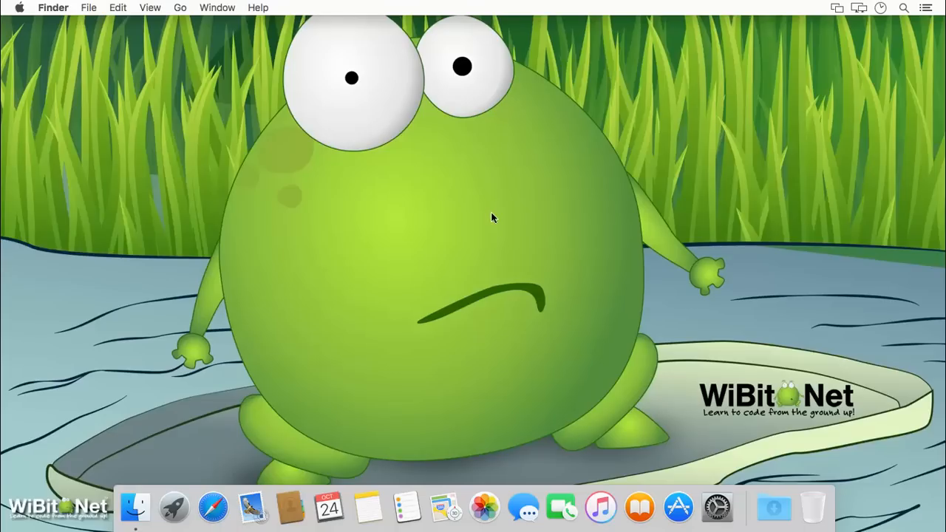
{"action": "mouse_move", "coordinate": [476, 192]}
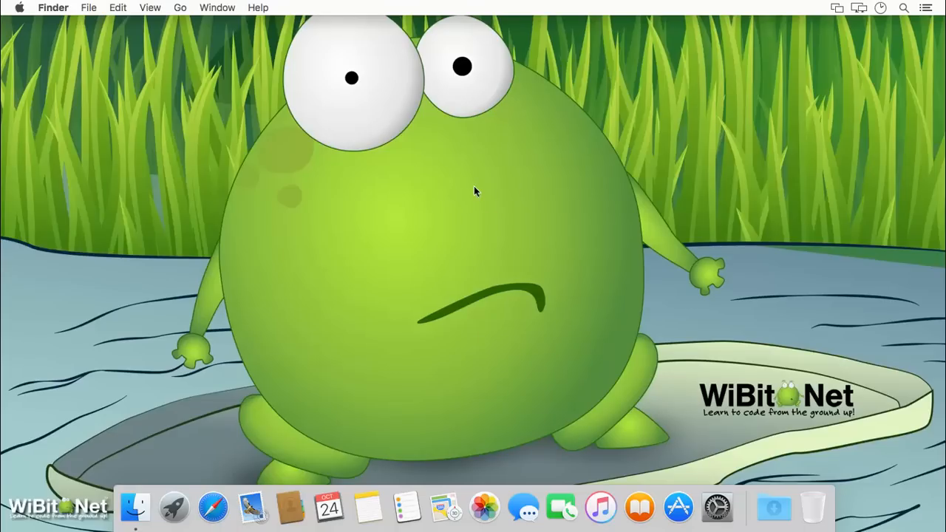
{"action": "mouse_move", "coordinate": [18, 396]}
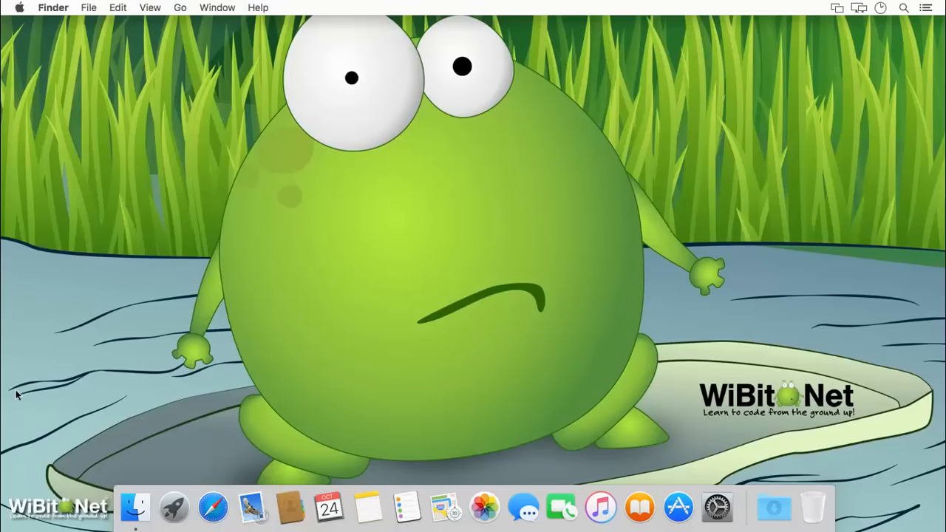
{"action": "mouse_move", "coordinate": [577, 227]}
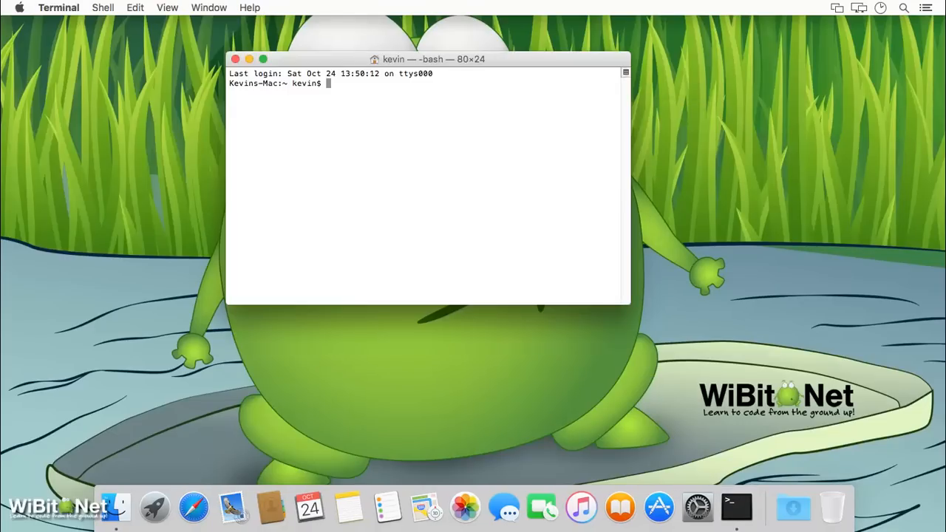
- Enlarge the Terminal window and run diskutil to list its verbs and disk0's partitions
{"action": "left_click_drag", "start_coordinate": [623, 301], "coordinate": [775, 371]}
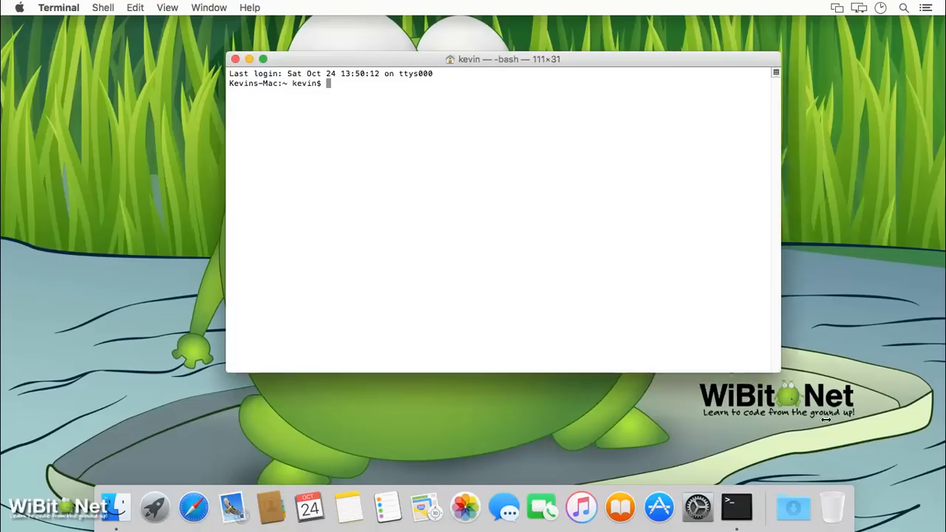
{"action": "left_click_drag", "start_coordinate": [780, 372], "coordinate": [849, 442]}
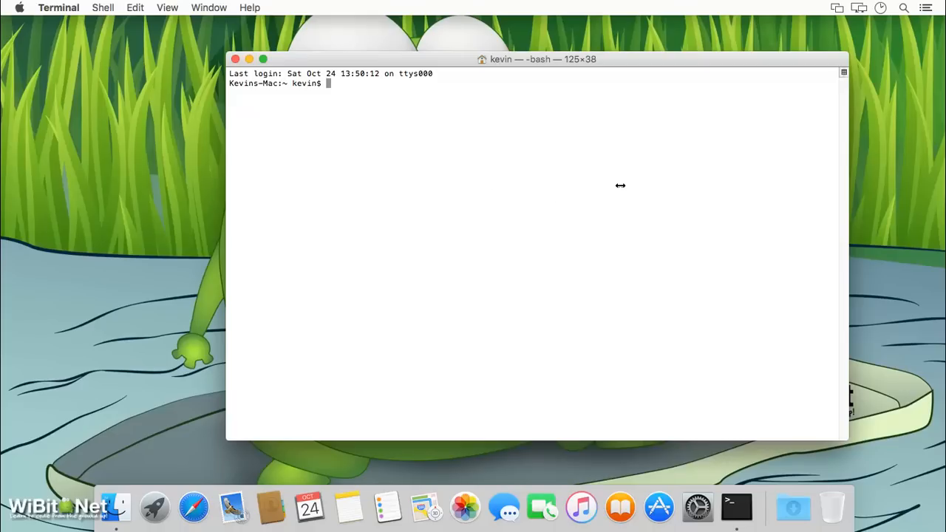
{"action": "type", "text": "diskutil list"}
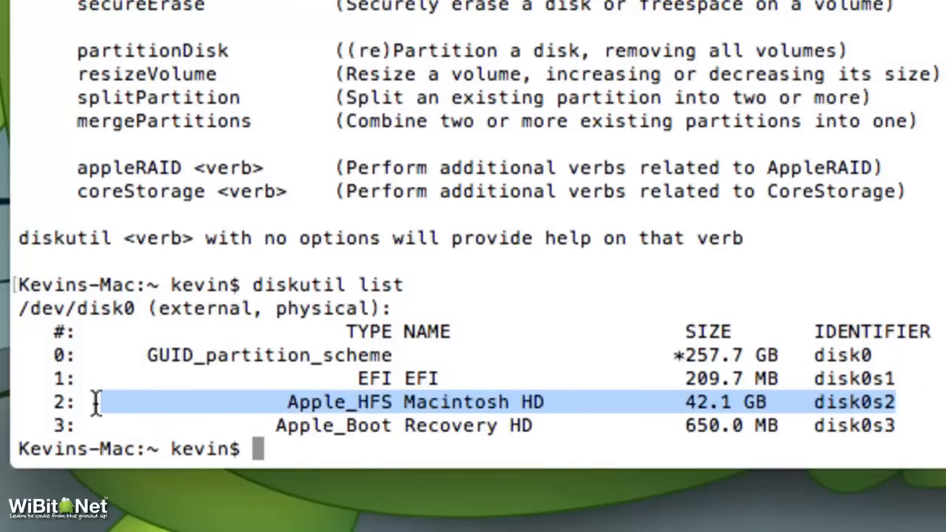
{"action": "mouse_move", "coordinate": [606, 296]}
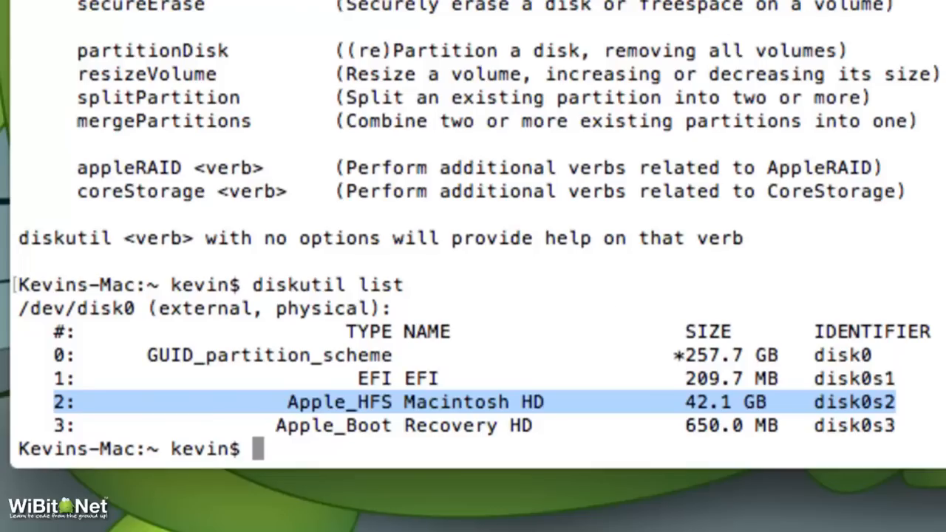
{"action": "left_click", "coordinate": [916, 402]}
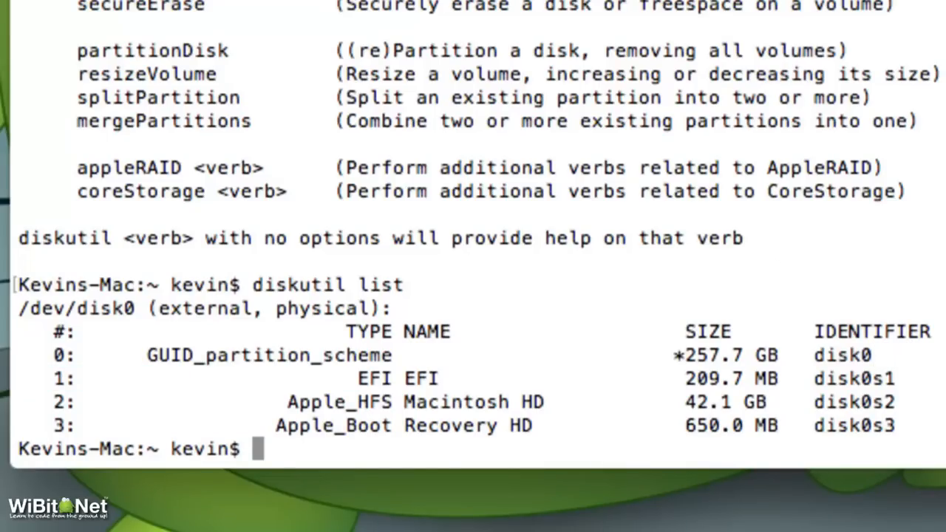
- Run diskutil resizeVolume /dev/disk0s2 240G, correcting the disk02s identifier typo
{"action": "type", "text": "diskutil resizeVolume /dev/disk02s"}
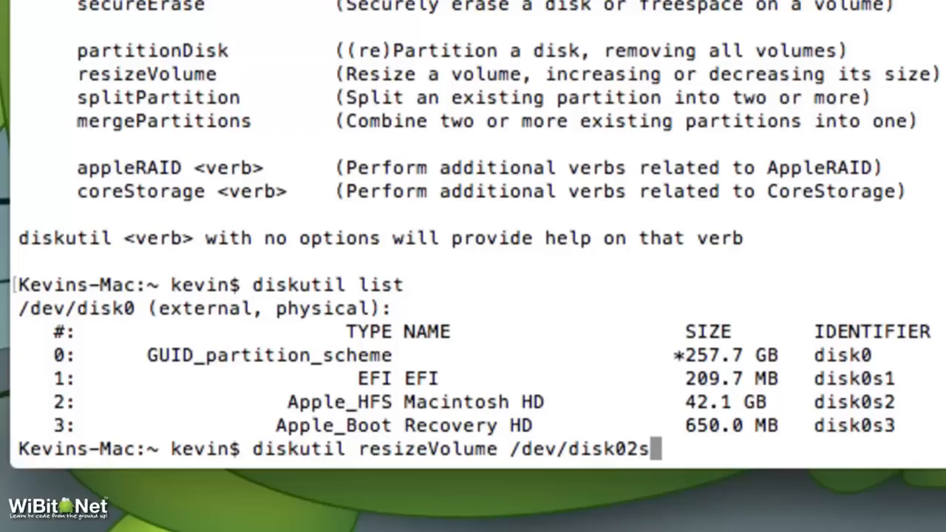
{"action": "type", "text": "s2"}
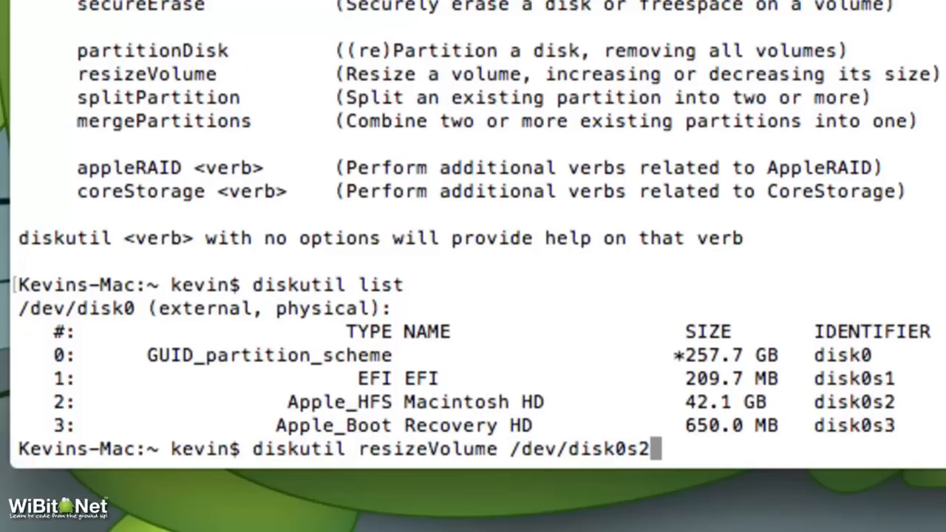
{"action": "double_click", "coordinate": [854, 402]}
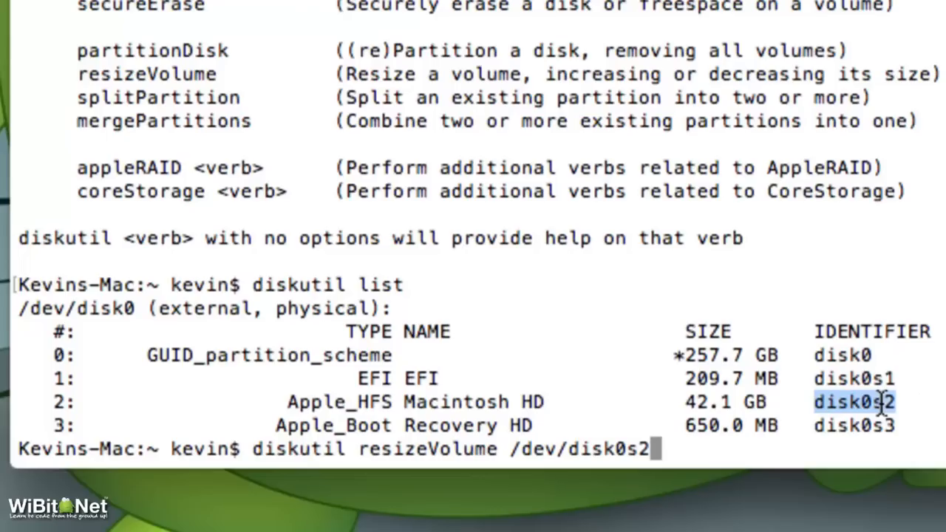
{"action": "type", "text": "240"}
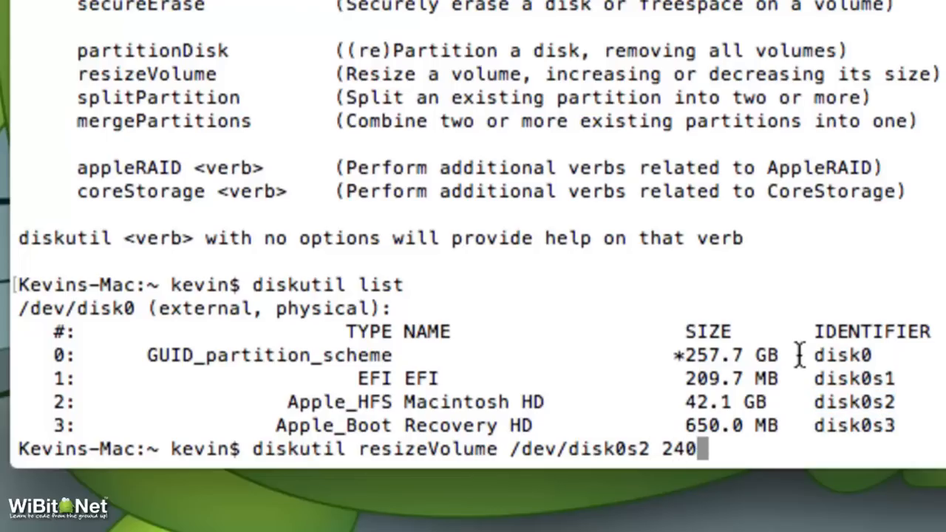
{"action": "type", "text": "G"}
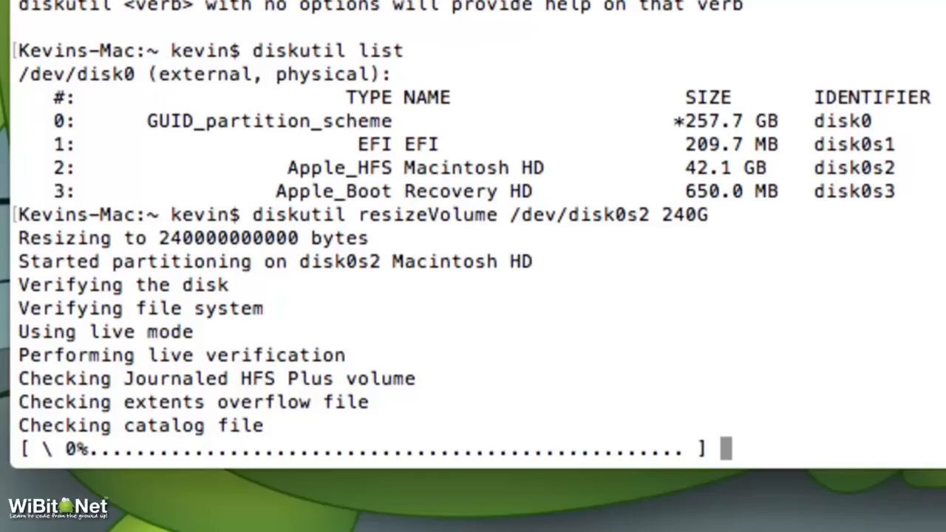
- Let the resize finish and highlight Macintosh HD's new 240.0 GB size in the listing
{"action": "scroll", "scroll_direction": "down", "scroll_amount": 3}
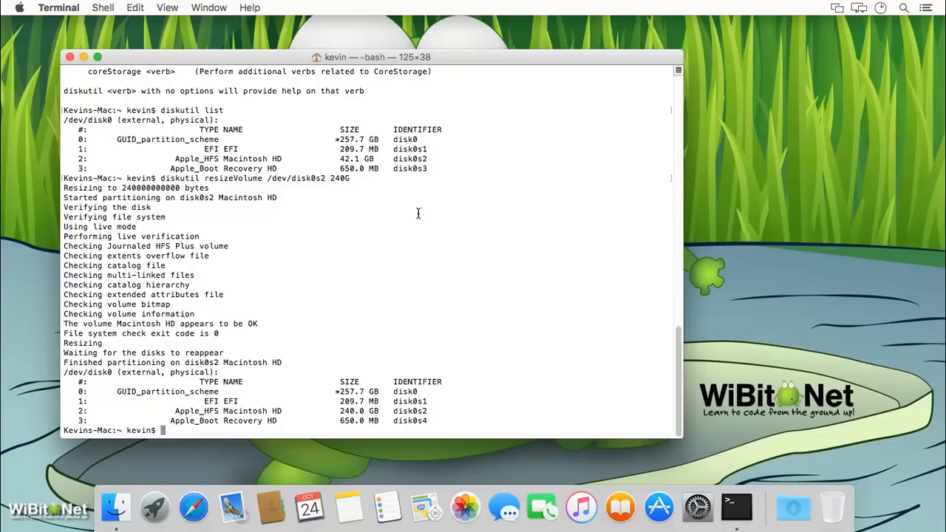
{"action": "double_click", "coordinate": [352, 410]}
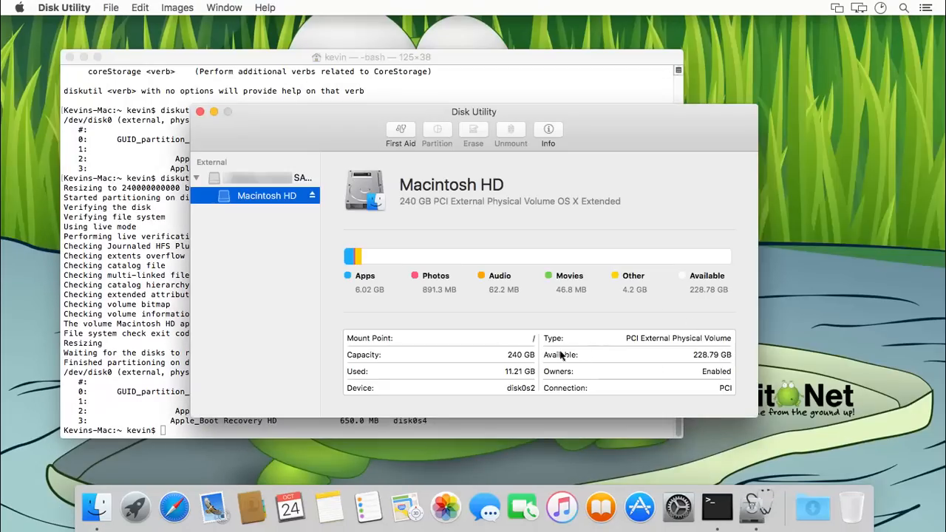
{"action": "mouse_move", "coordinate": [524, 360]}
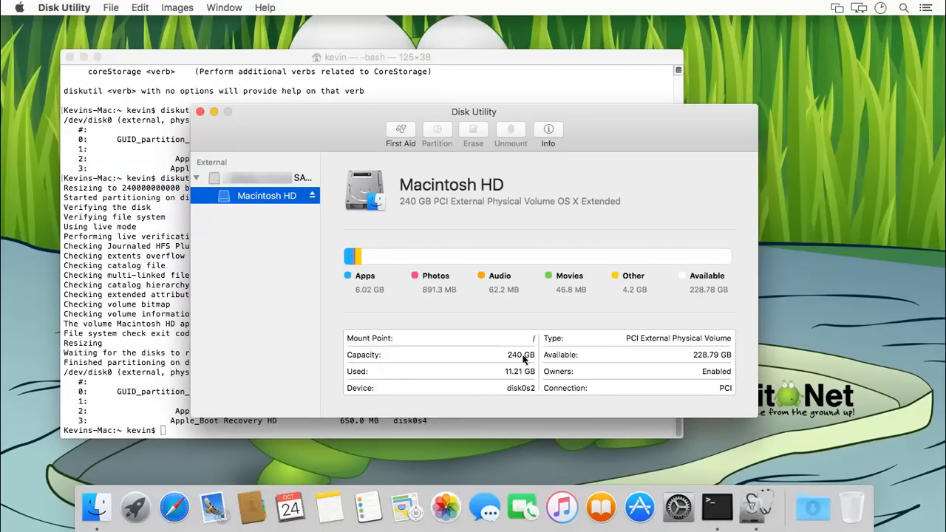
- View the 257.7 GB disk's layout with Macintosh HD at 240.66 GB, then close Disk Utility
{"action": "left_click", "coordinate": [254, 177]}
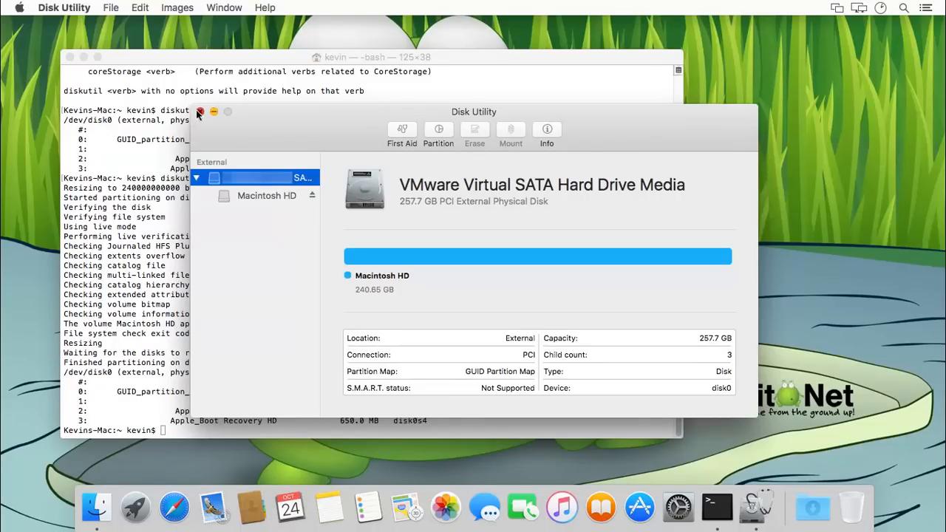
{"action": "left_click", "coordinate": [200, 112]}
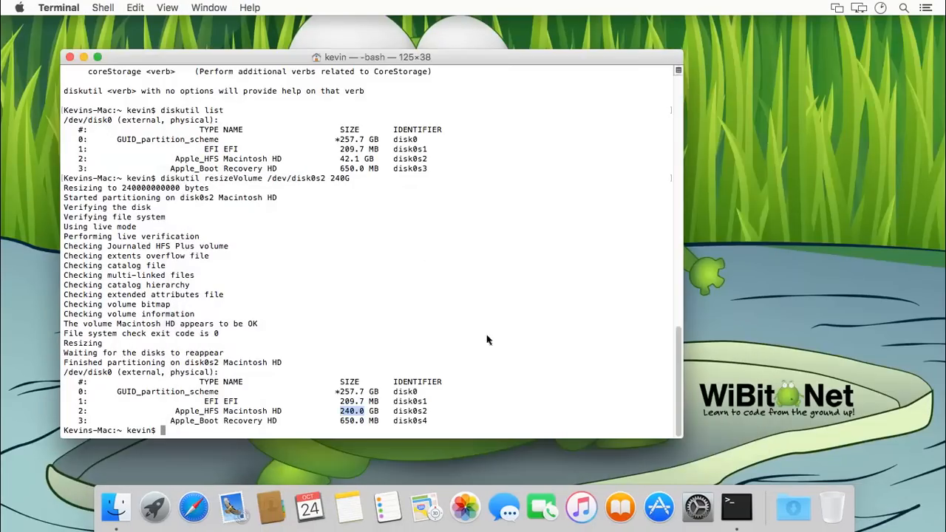
- Recall the resizeVolume command in Terminal, then reopen Disk Utility via Spotlight
{"action": "type", "text": "diskutil resizeVolume /dev/disk0s2 240G"}
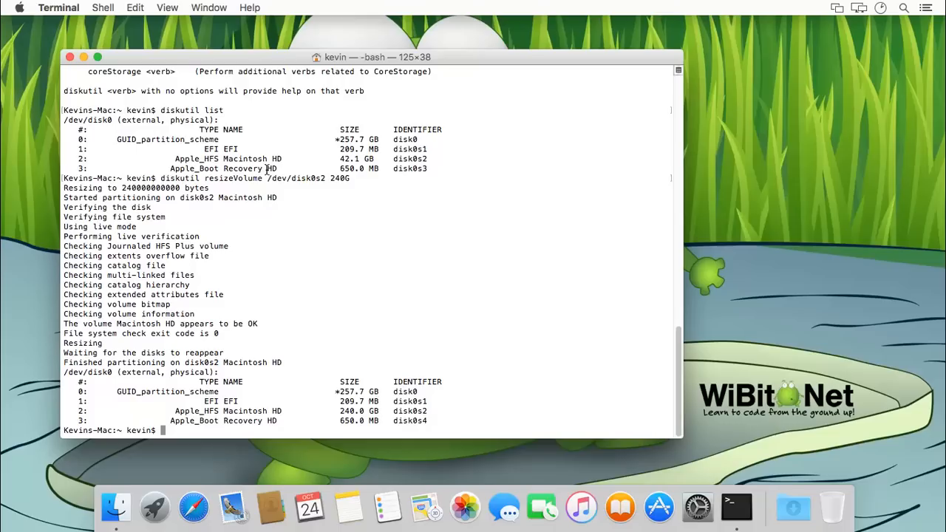
{"action": "mouse_move", "coordinate": [486, 257]}
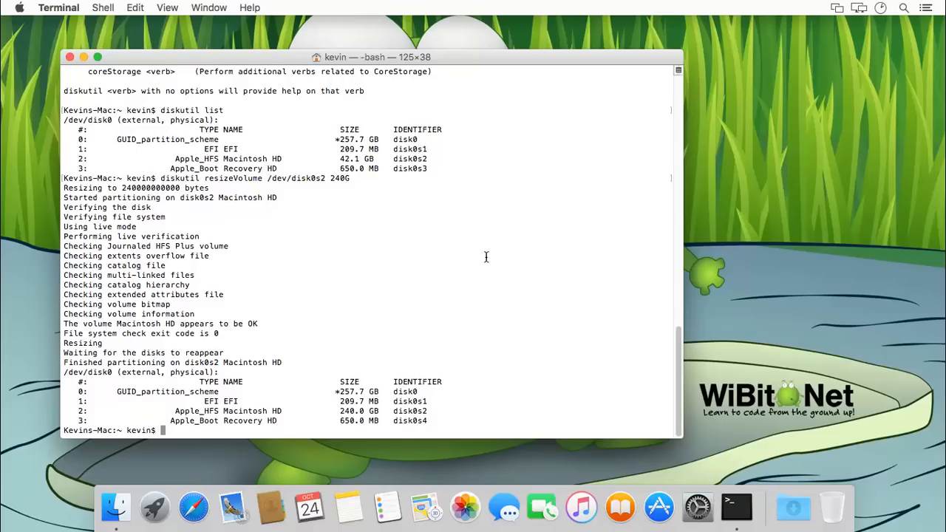
{"action": "mouse_move", "coordinate": [424, 146]}
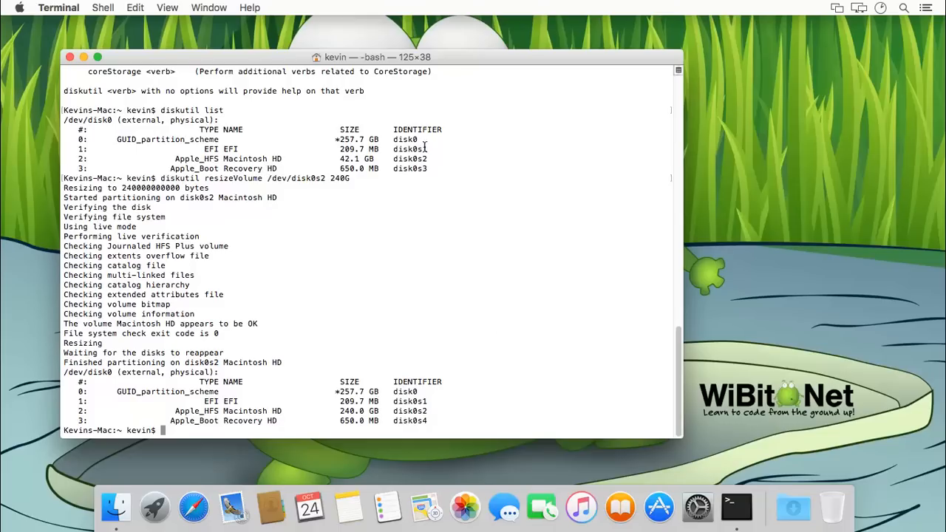
{"action": "left_click", "coordinate": [903, 9]}
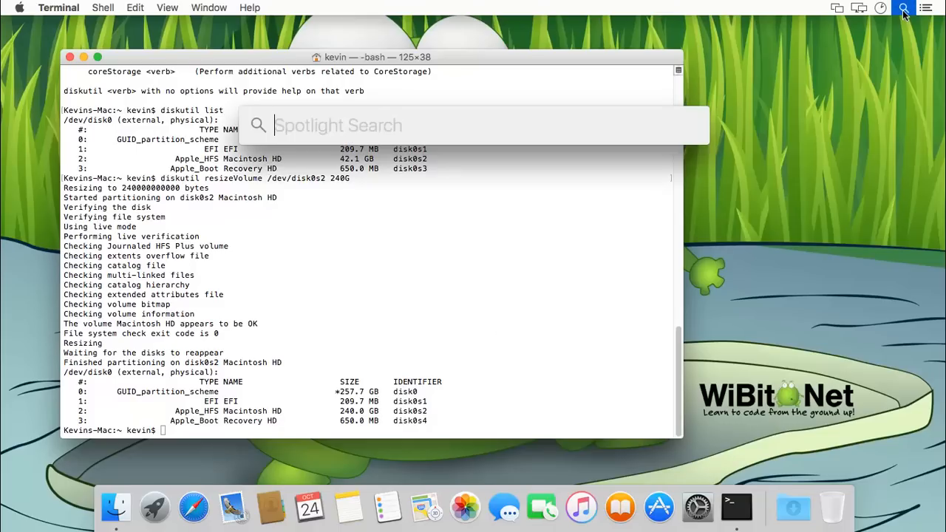
{"action": "left_click", "coordinate": [903, 9]}
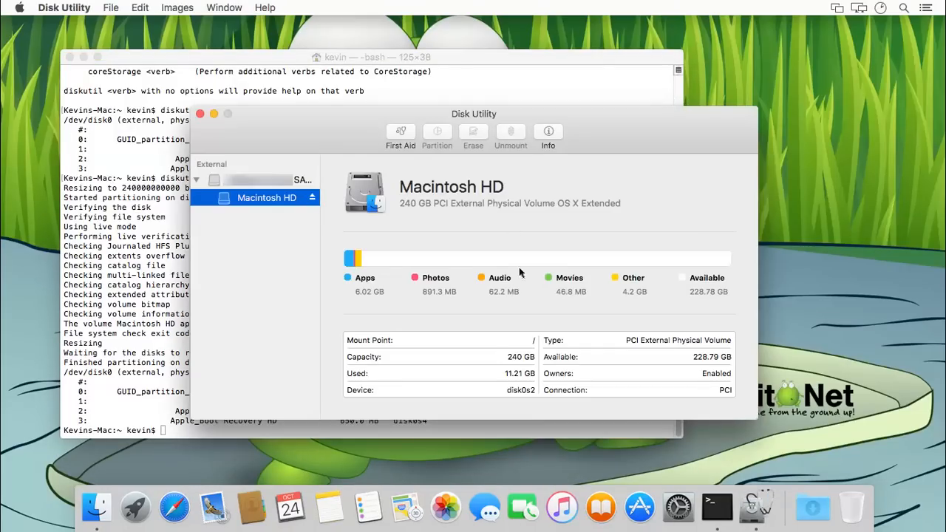
{"action": "mouse_move", "coordinate": [695, 294]}
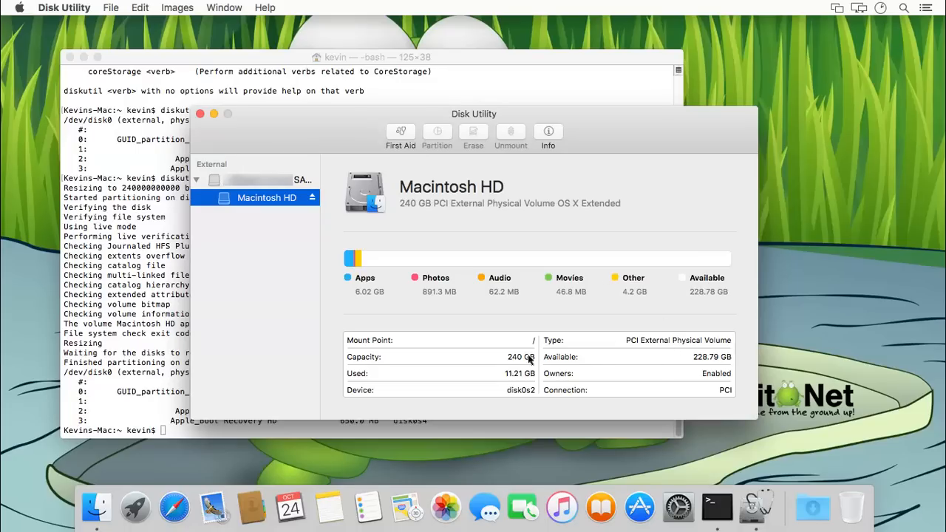
{"action": "mouse_move", "coordinate": [656, 216]}
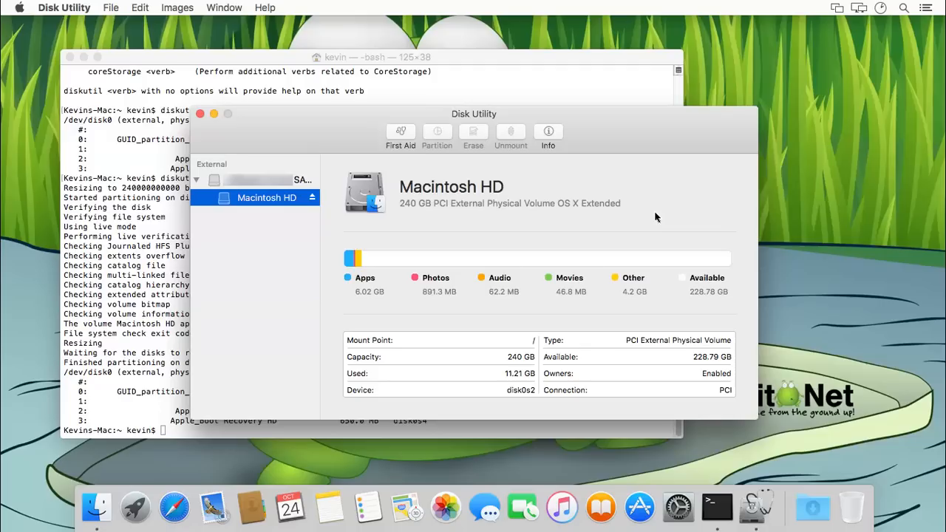